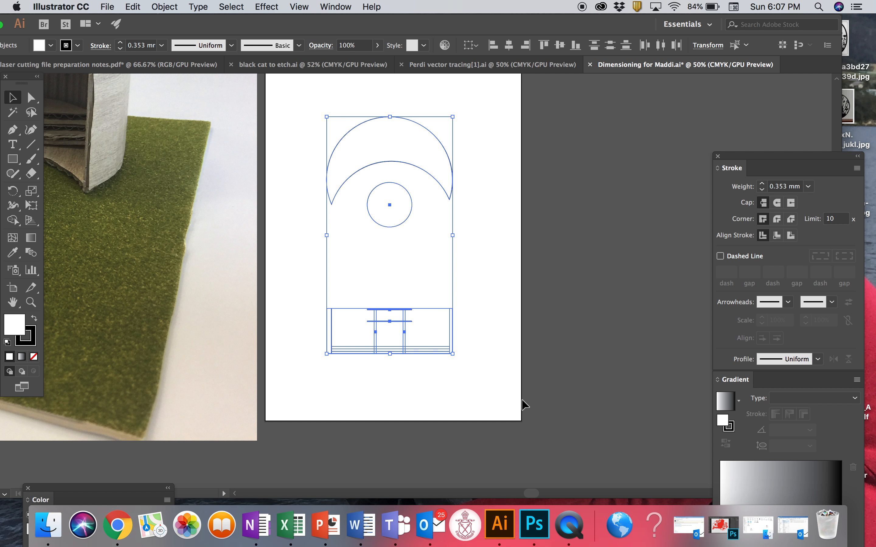
- Lock the selected floor plan shapes via Object > Lock > Selection
left_click(163, 7)
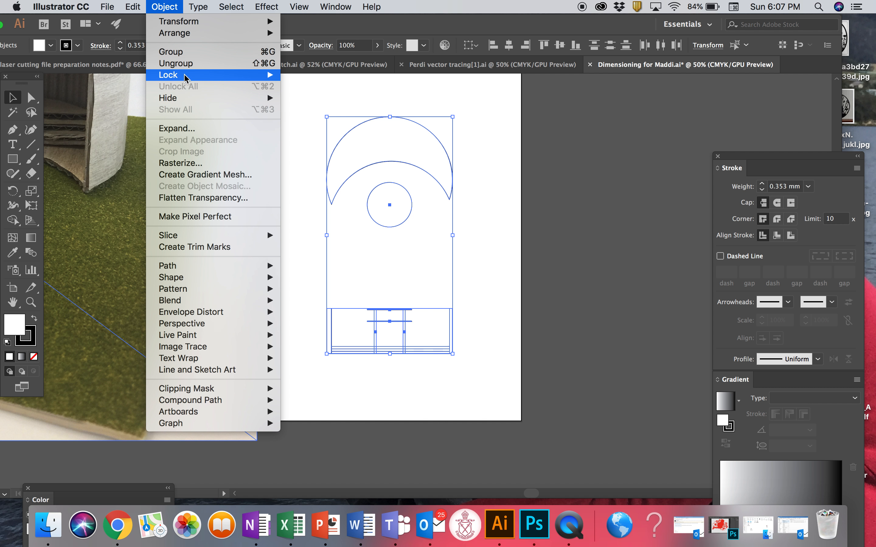
left_click(461, 242)
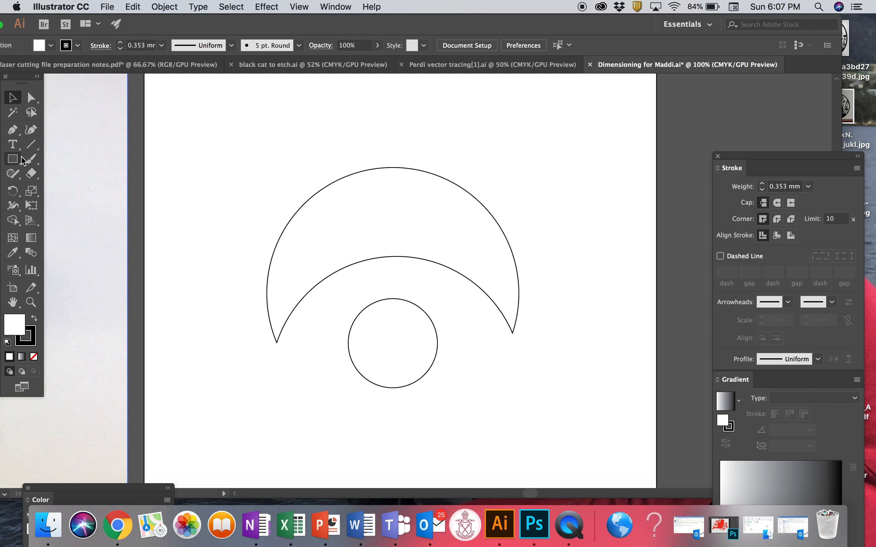
mouse_move(14, 129)
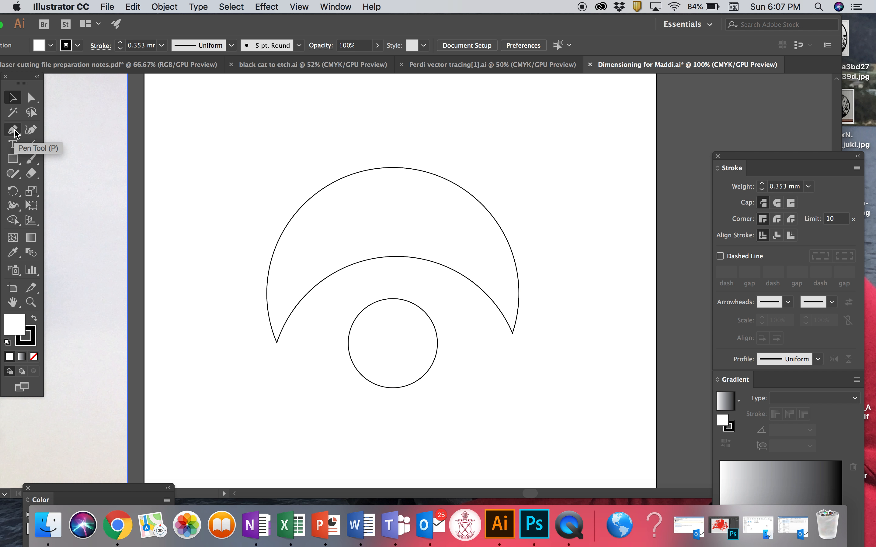
mouse_move(23, 329)
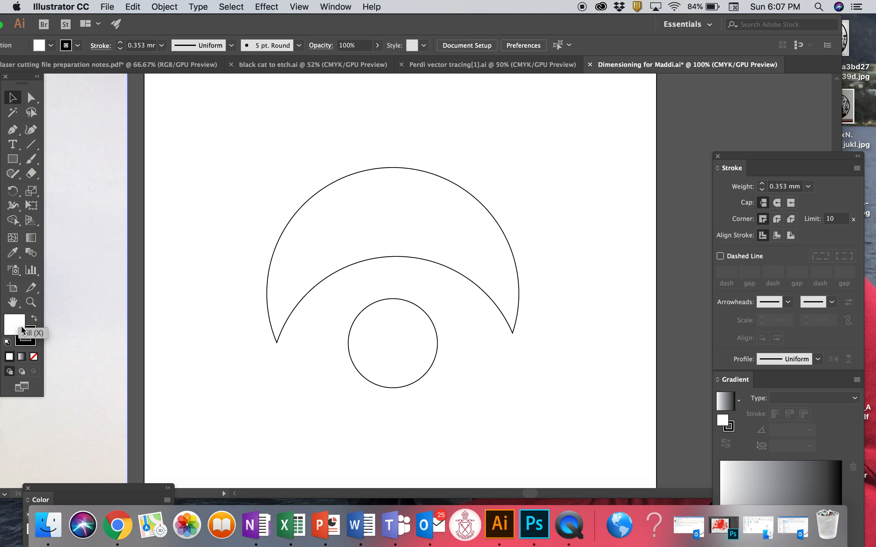
- Set new paths to no fill with a pink stroke colour
left_click(34, 357)
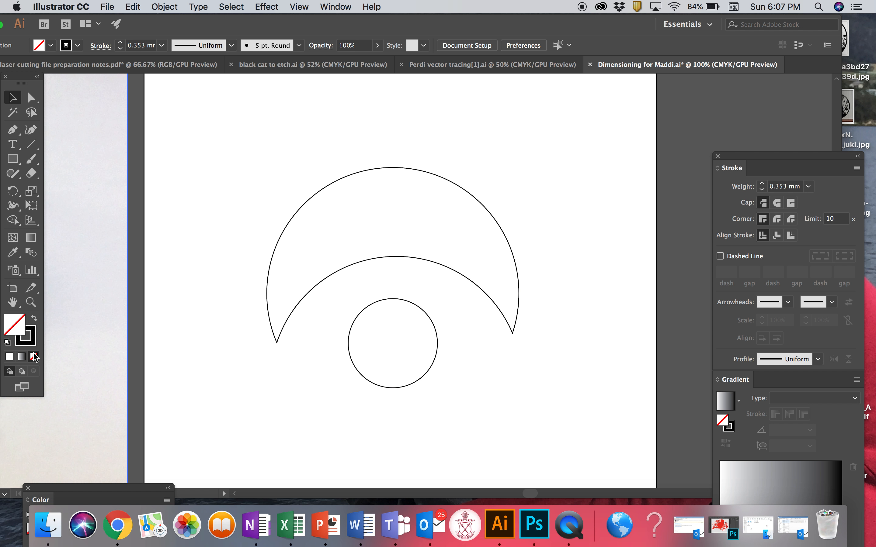
double_click(14, 323)
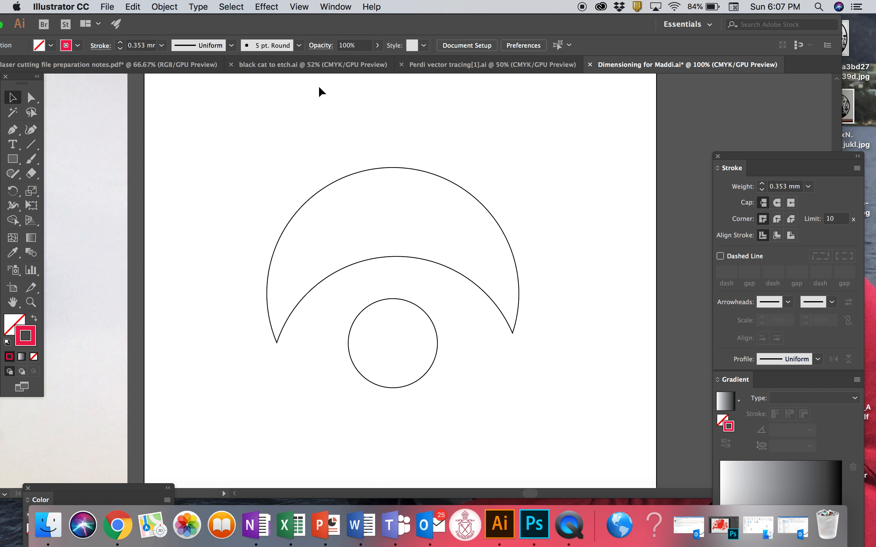
mouse_move(12, 130)
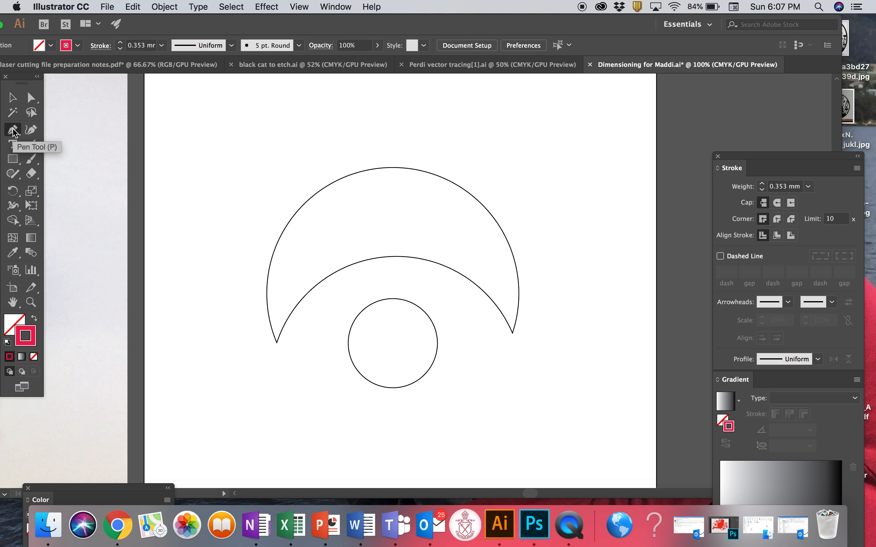
mouse_move(779, 192)
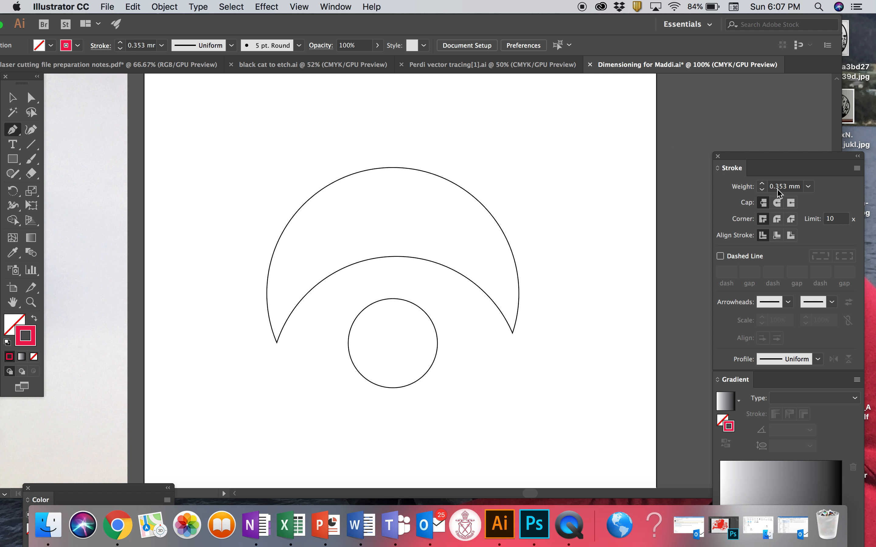
mouse_move(782, 195)
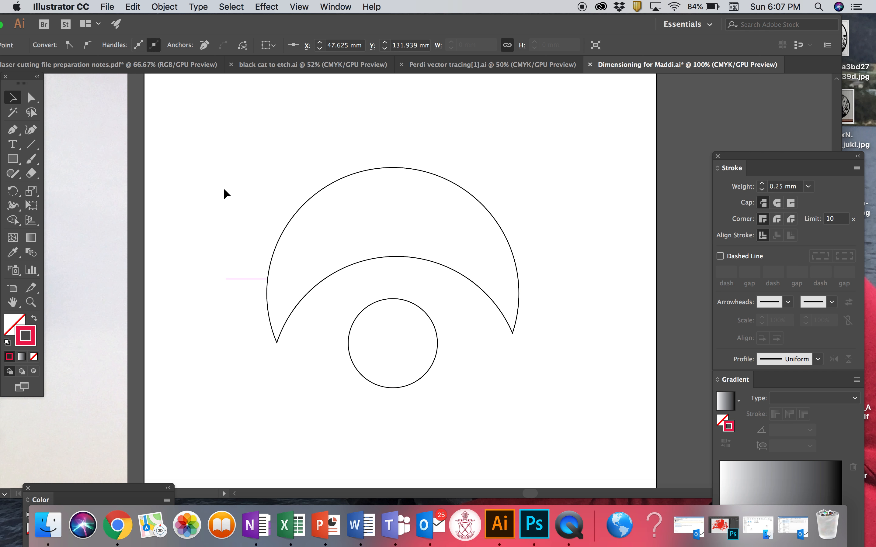
- Select the short pink line left of the crescent and set its stroke weight to 0.25 mm
left_click(242, 279)
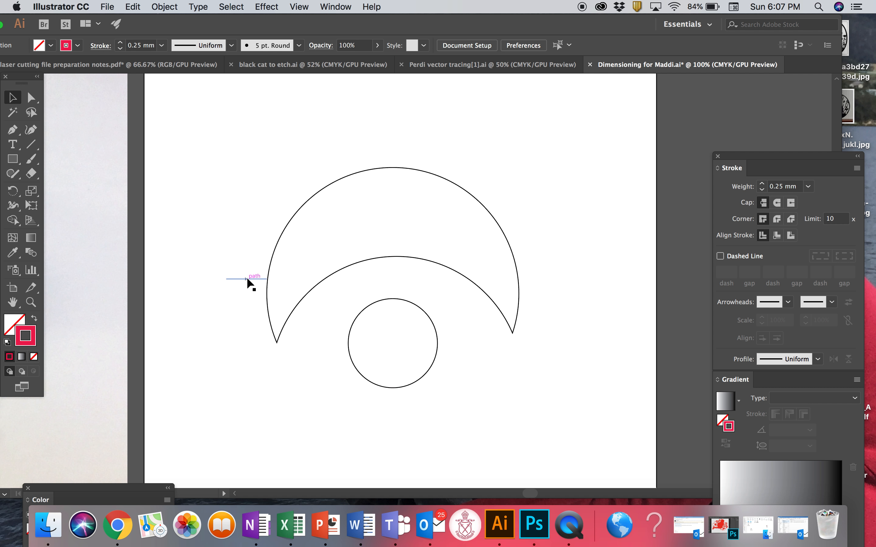
left_click(245, 280)
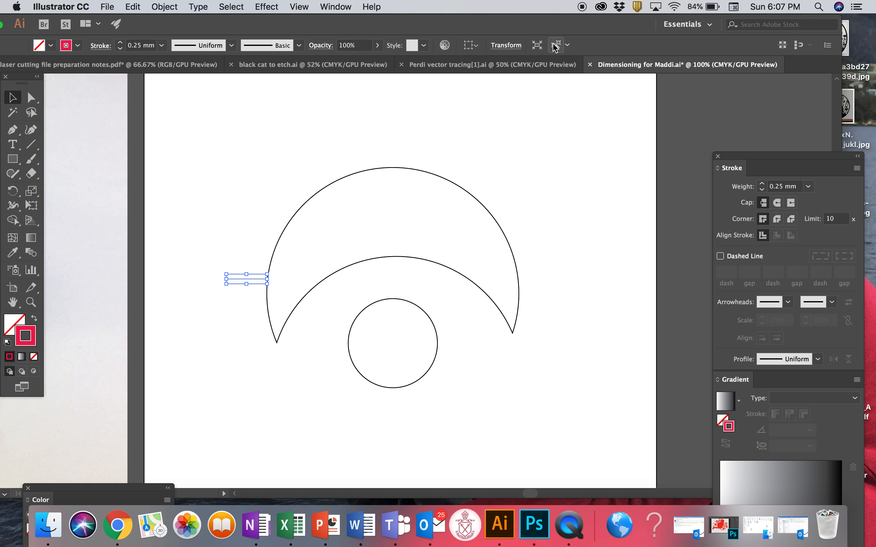
left_click(505, 45)
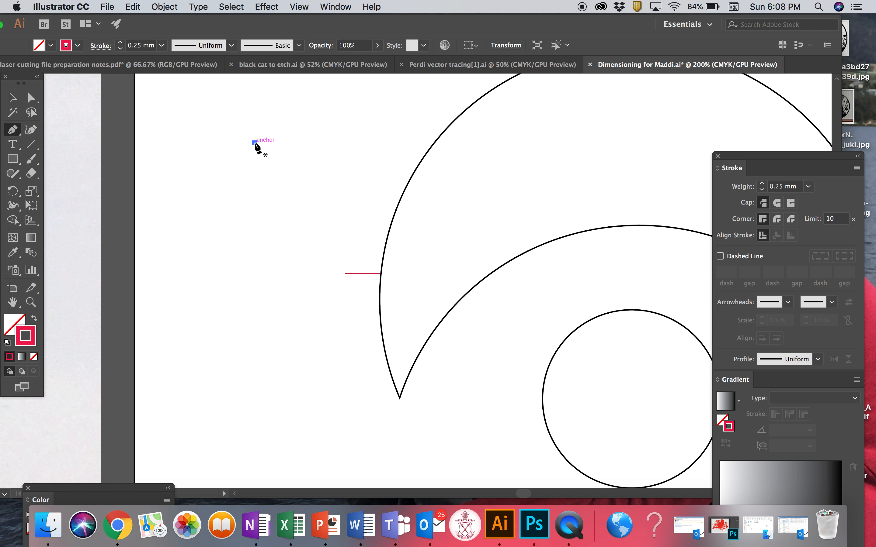
mouse_move(248, 428)
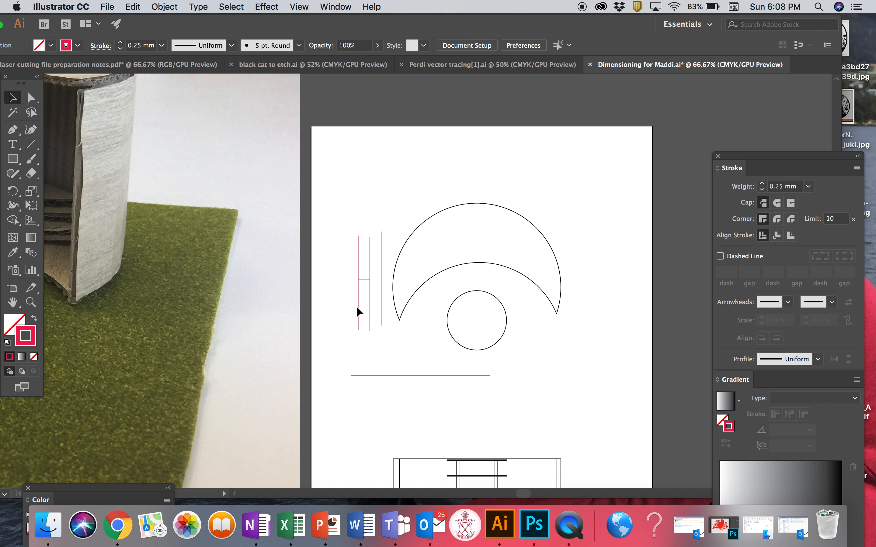
- Rotate a copy of the short pink tick 90° so it stands vertical
left_click(363, 283)
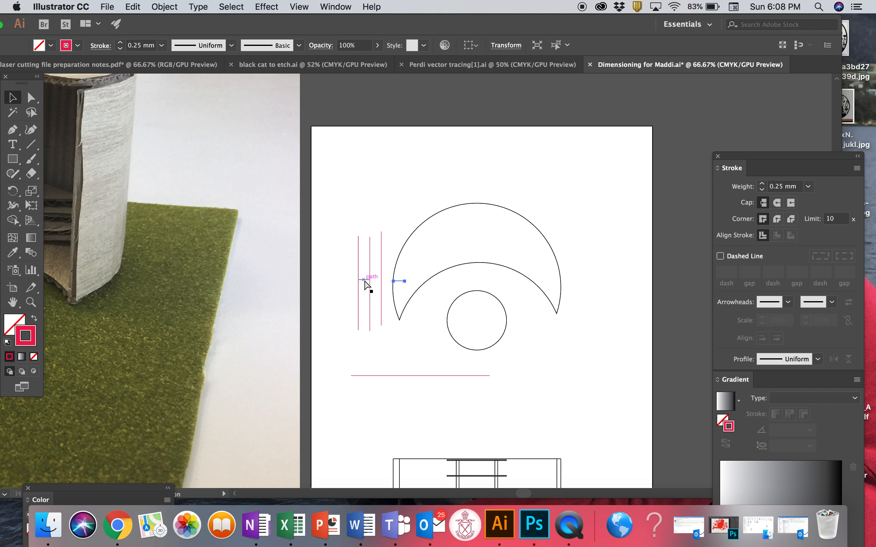
left_click(164, 6)
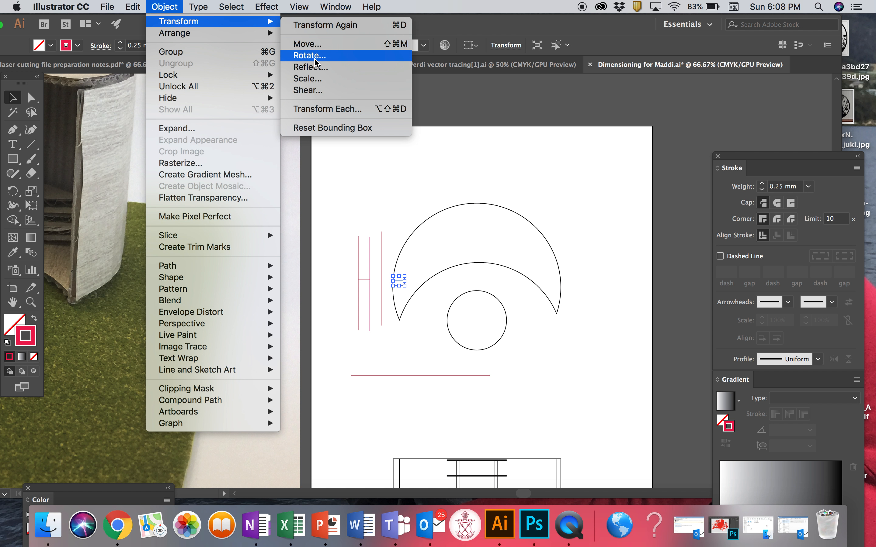
left_click(308, 55)
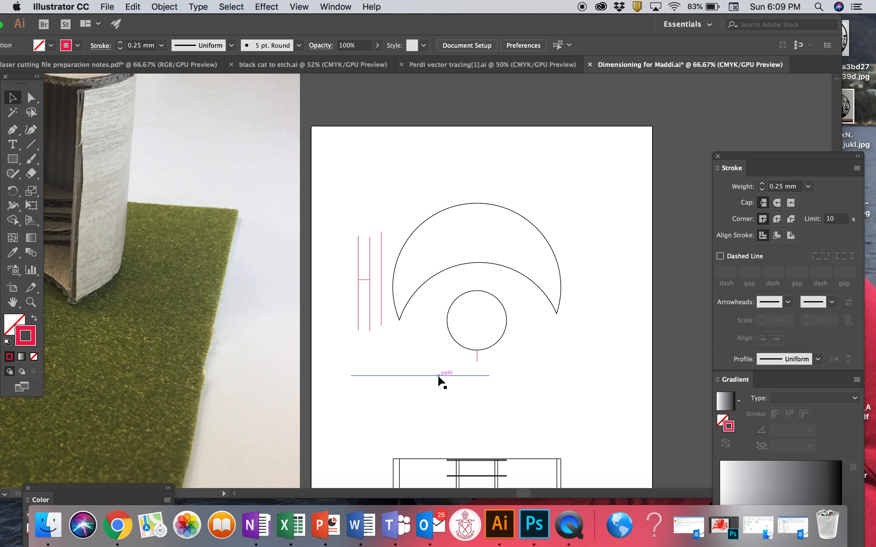
- Copy the long horizontal line to make a second projection line below the circle
left_click(441, 375)
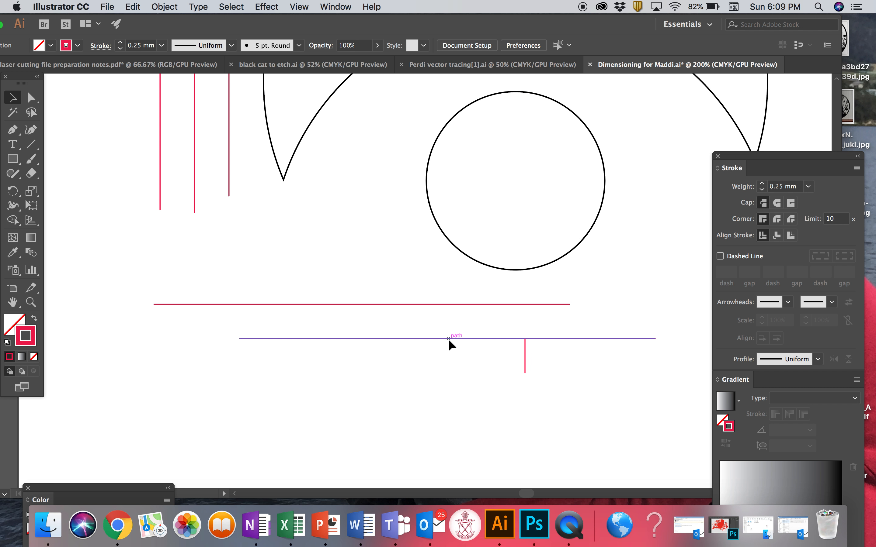
left_click(451, 338)
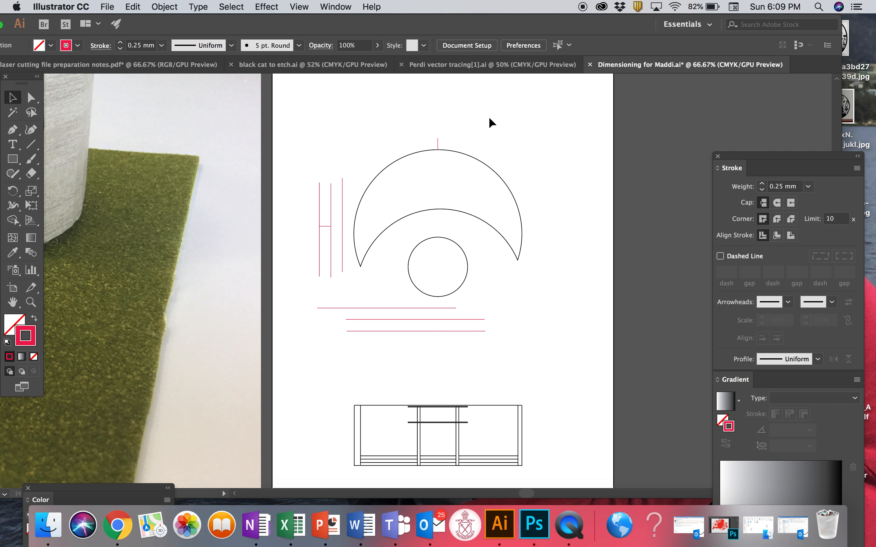
mouse_move(391, 304)
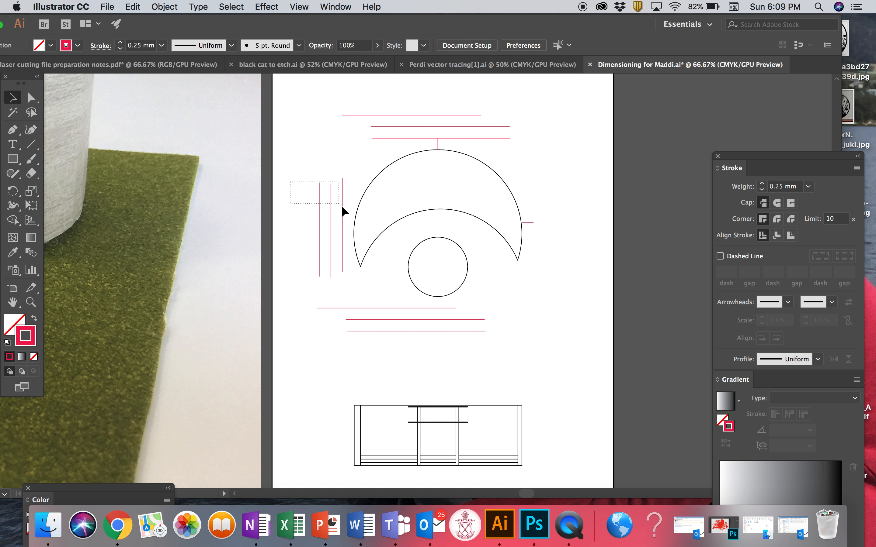
- Copy the three left vertical lines to the crescent's right side and select the right-tip tick
left_click(386, 263)
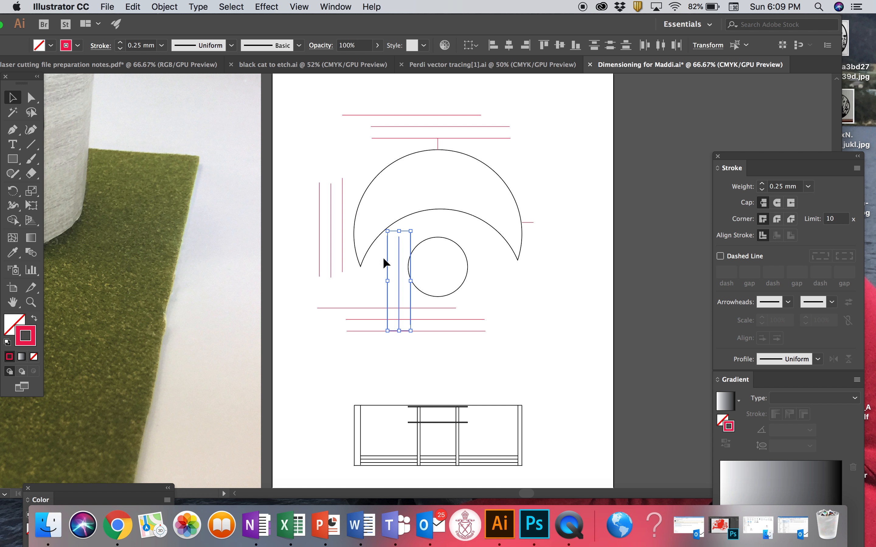
mouse_move(399, 303)
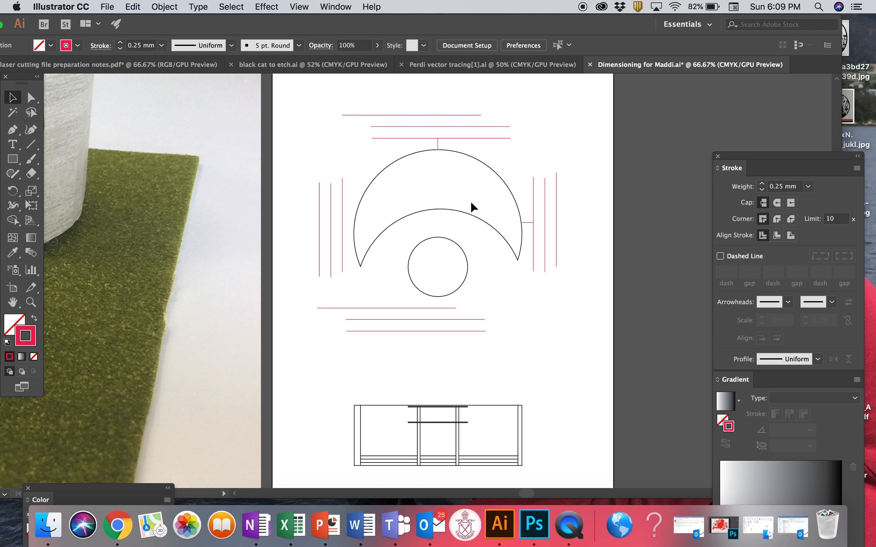
left_click(436, 143)
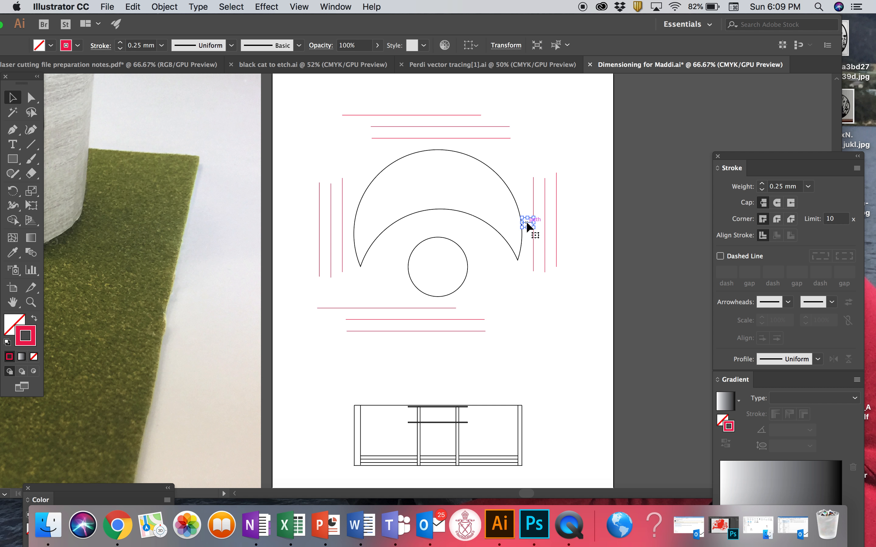
left_click(550, 287)
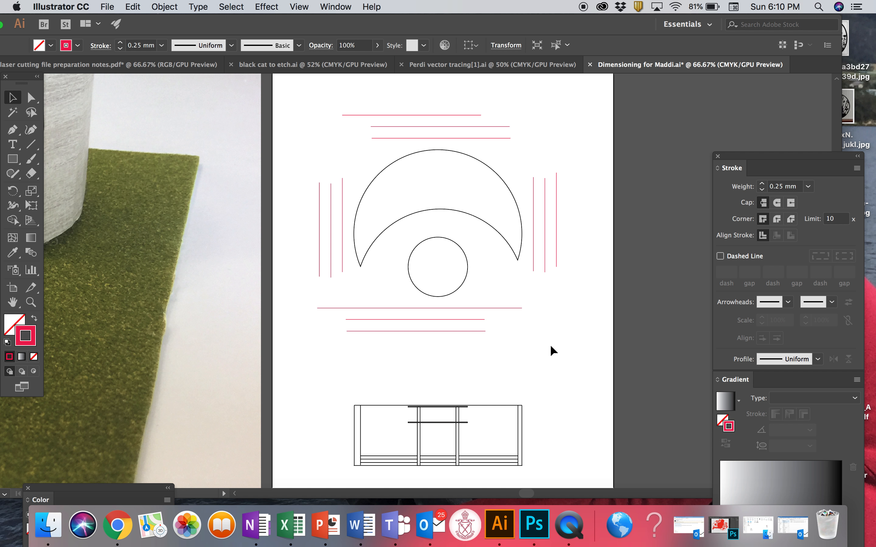
- Draw three horizontal 0.25 mm pink lines below the circle between the vertical end lines
left_click(533, 271)
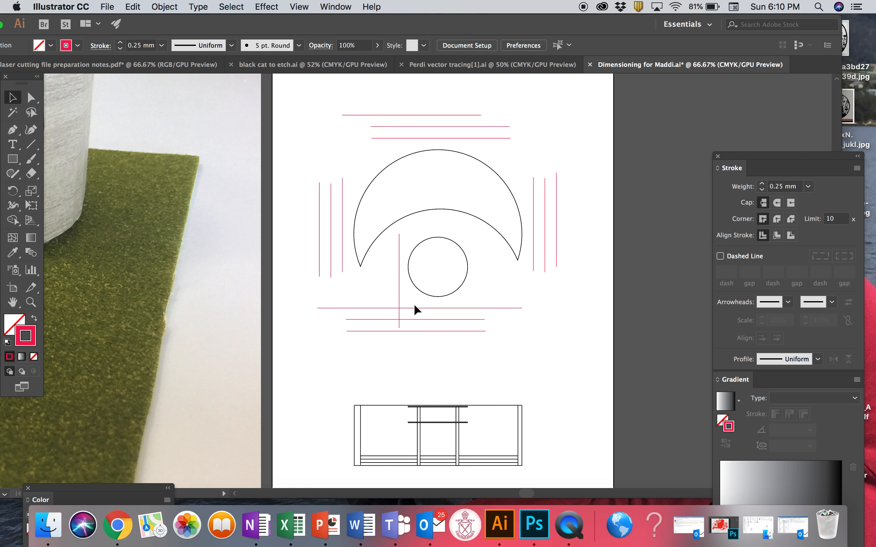
mouse_move(401, 294)
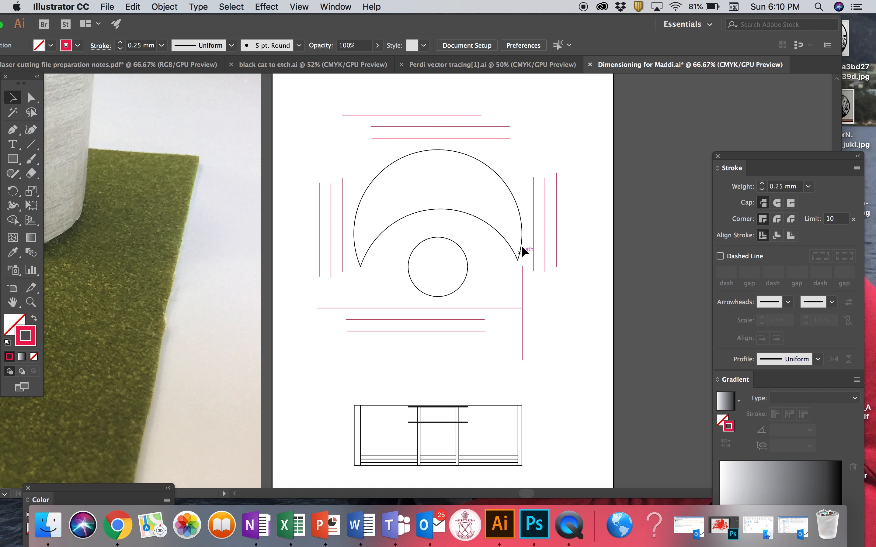
mouse_move(484, 323)
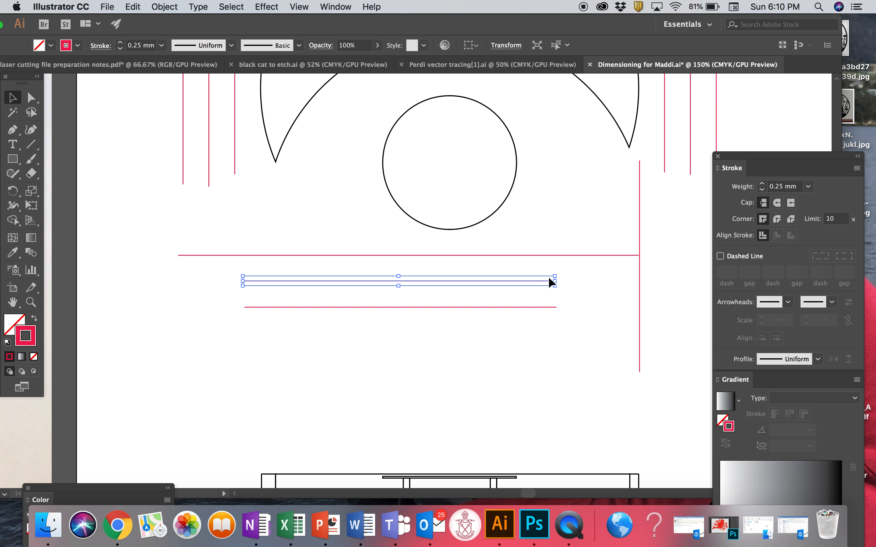
mouse_move(552, 283)
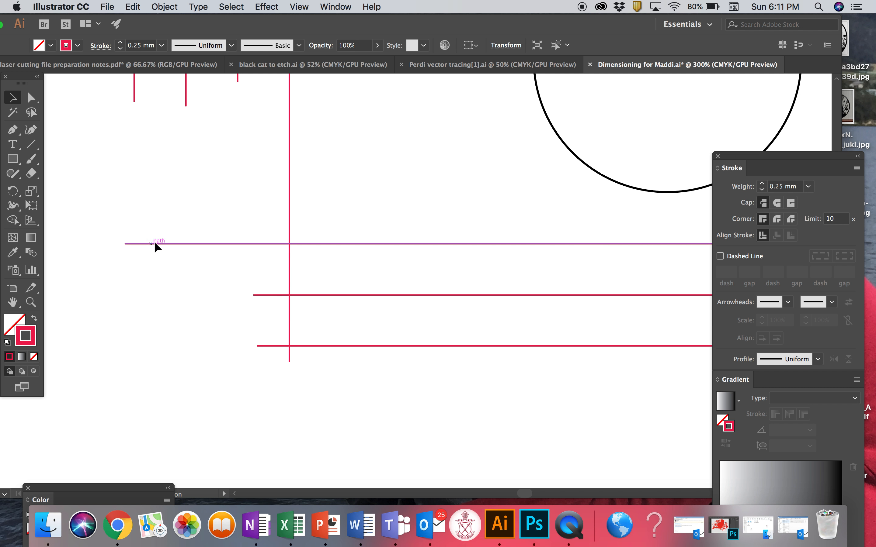
left_click(168, 244)
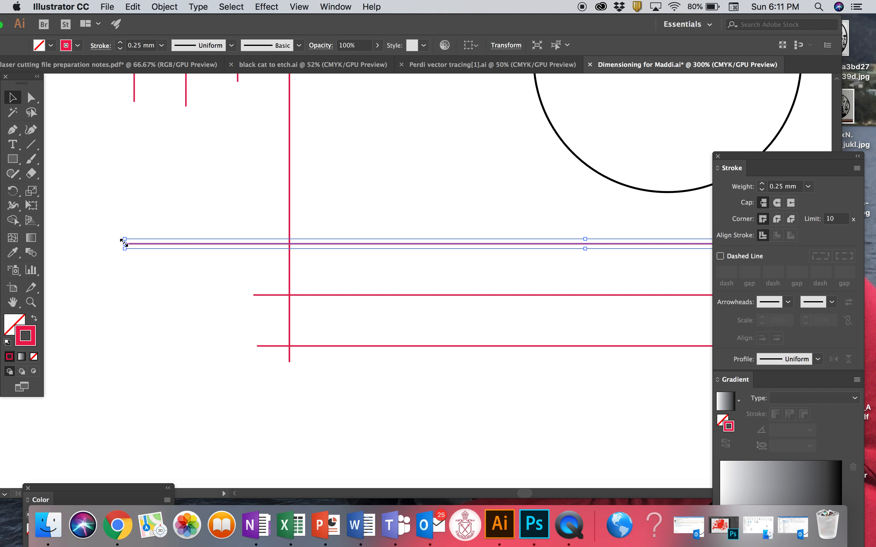
mouse_move(291, 251)
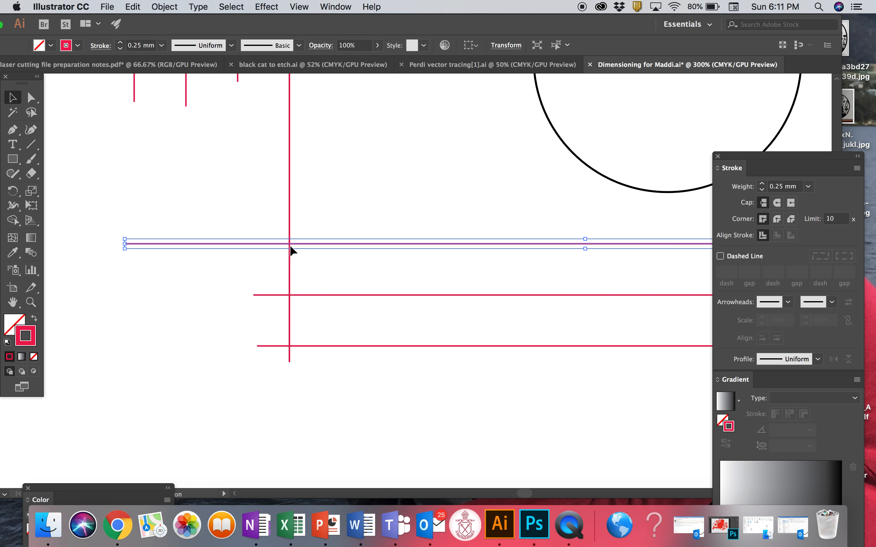
mouse_move(124, 242)
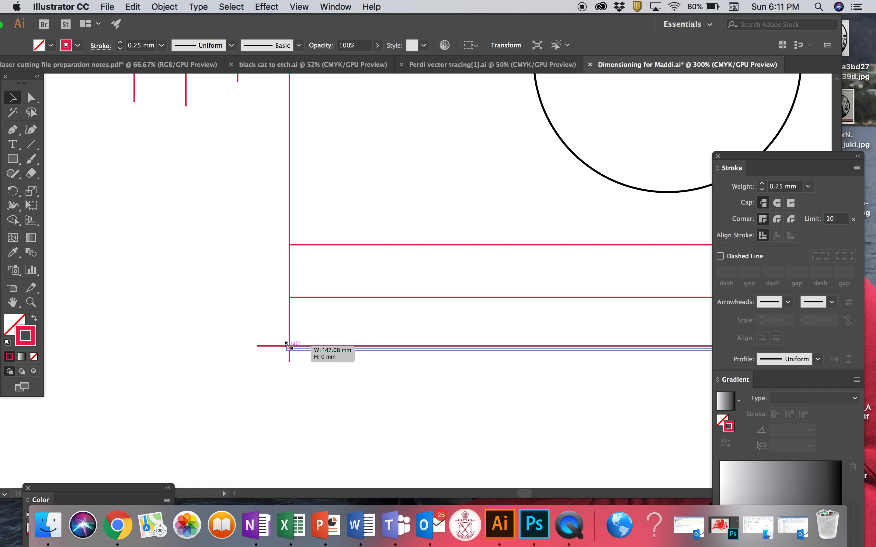
left_click(331, 397)
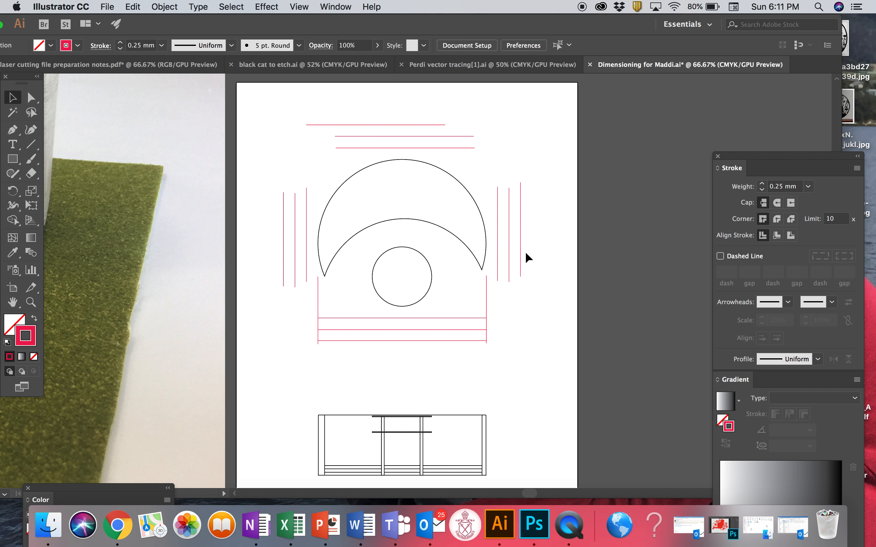
mouse_move(509, 377)
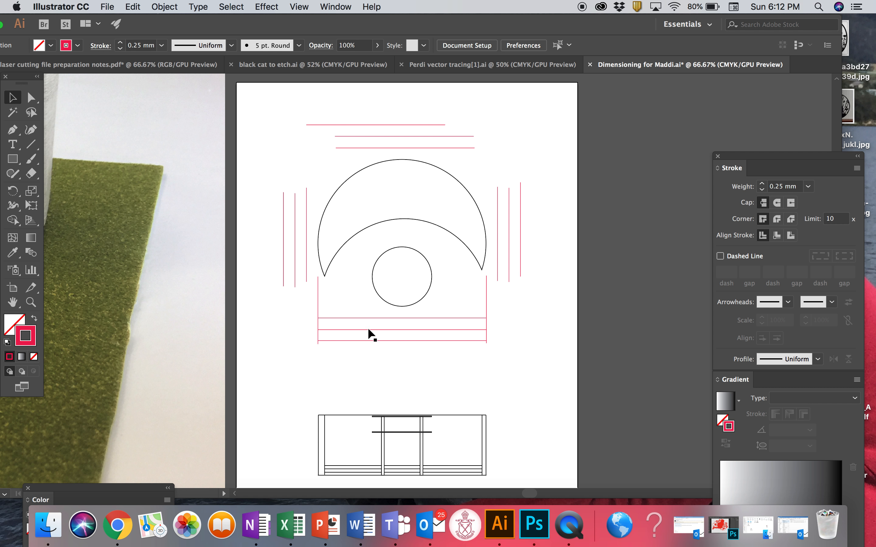
mouse_move(477, 327)
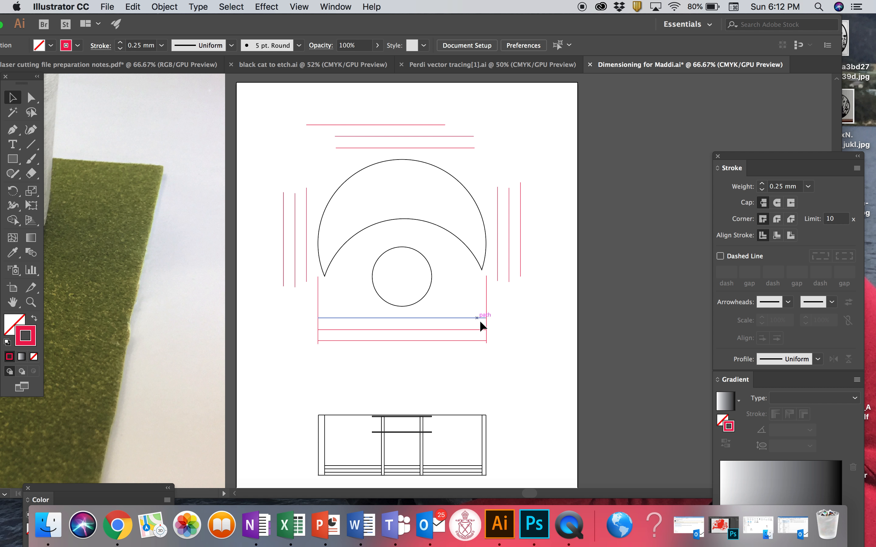
- Align the top projection lines' ends to match the bottom set between vertical end lines
left_click(541, 361)
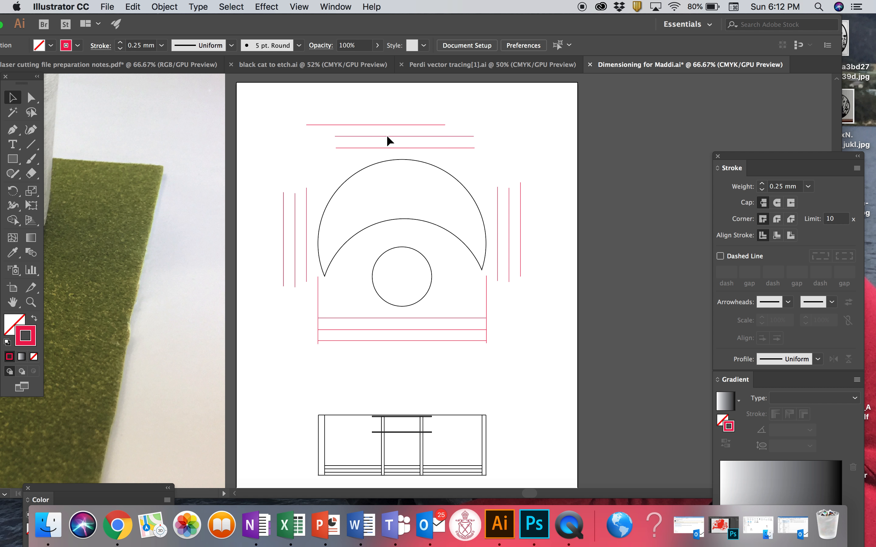
left_click(317, 310)
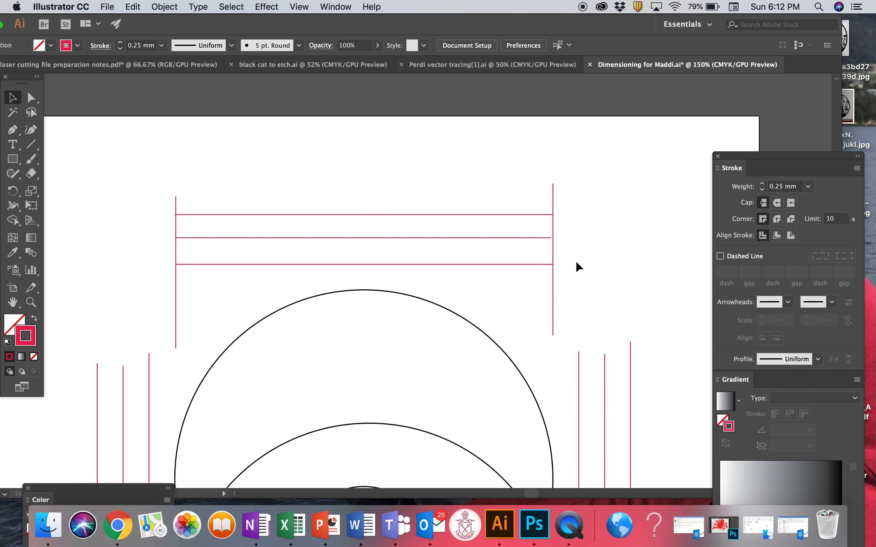
mouse_move(552, 330)
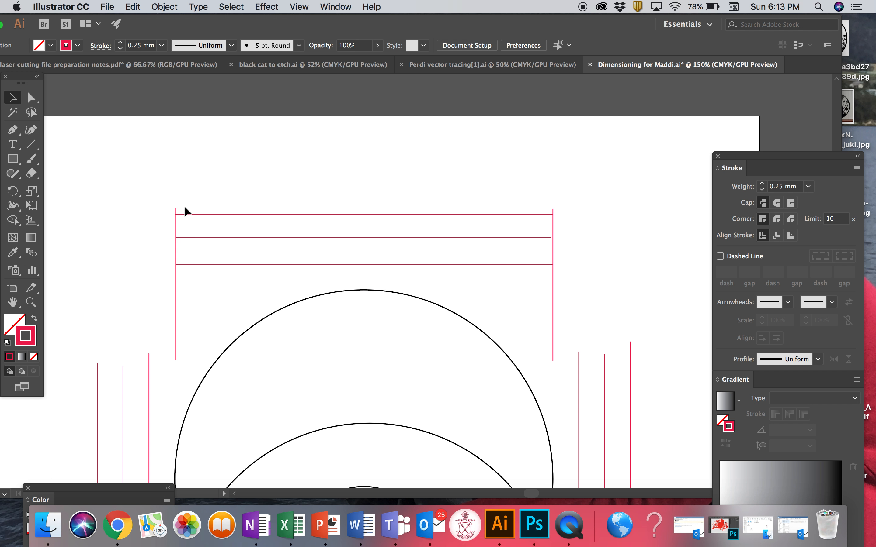
- Cap the right-hand vertical lines with horizontal end lines at top and bottom
key("cmd+0")
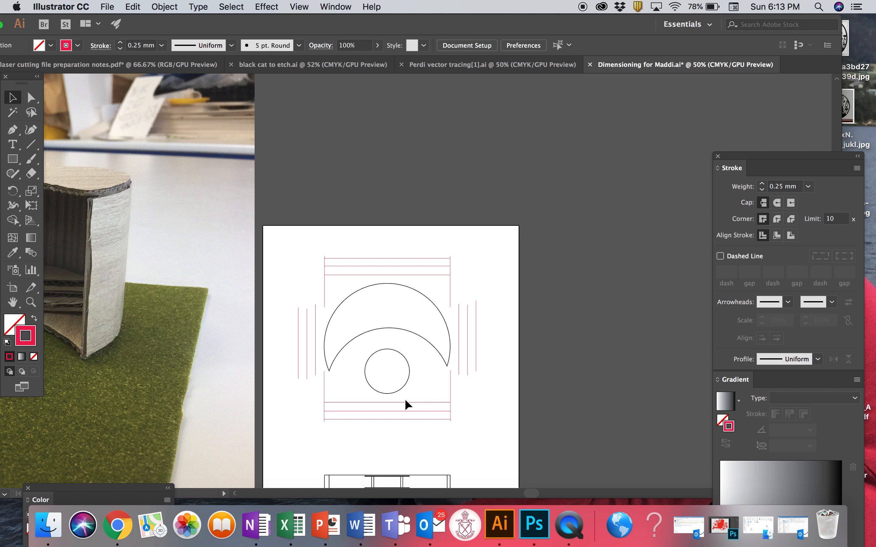
mouse_move(483, 334)
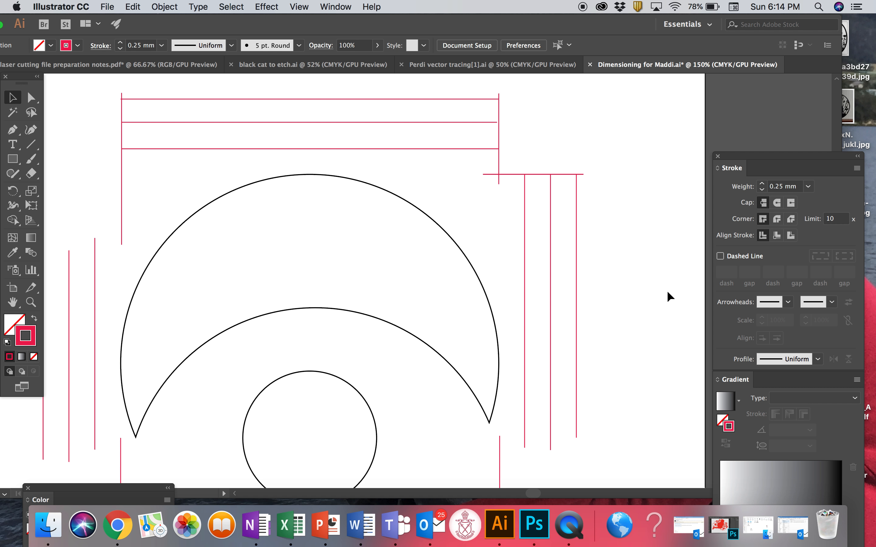
mouse_move(535, 310)
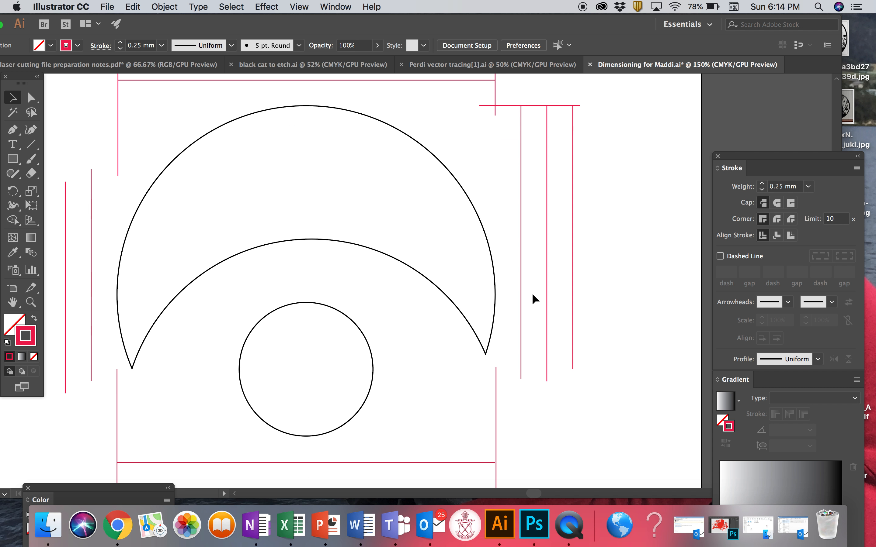
left_click(528, 105)
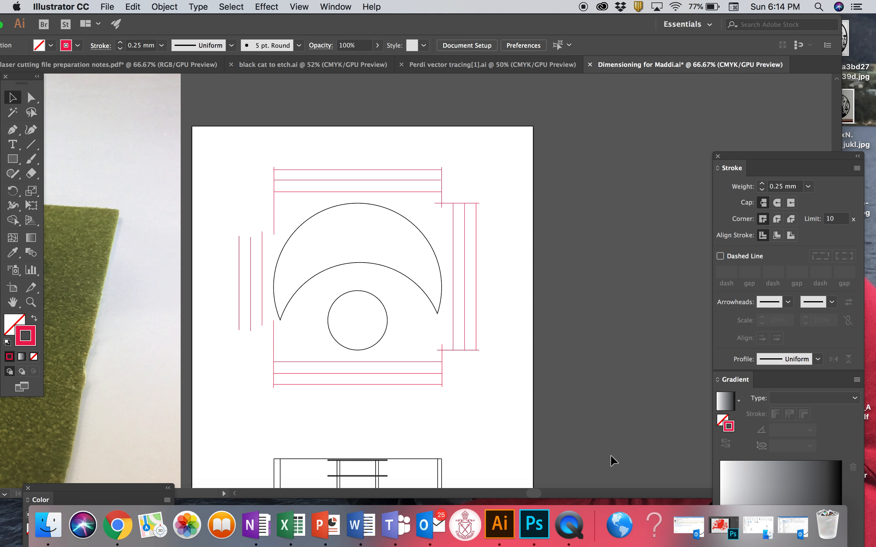
mouse_move(478, 415)
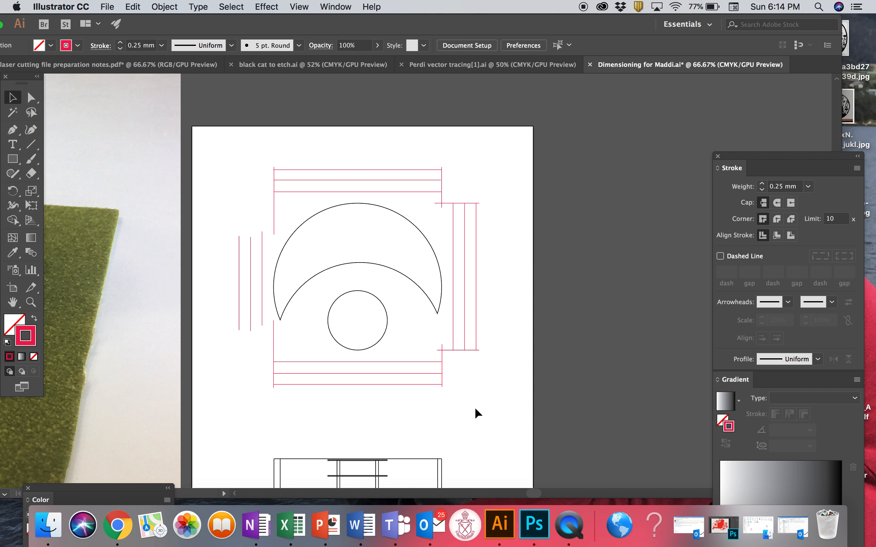
mouse_move(204, 242)
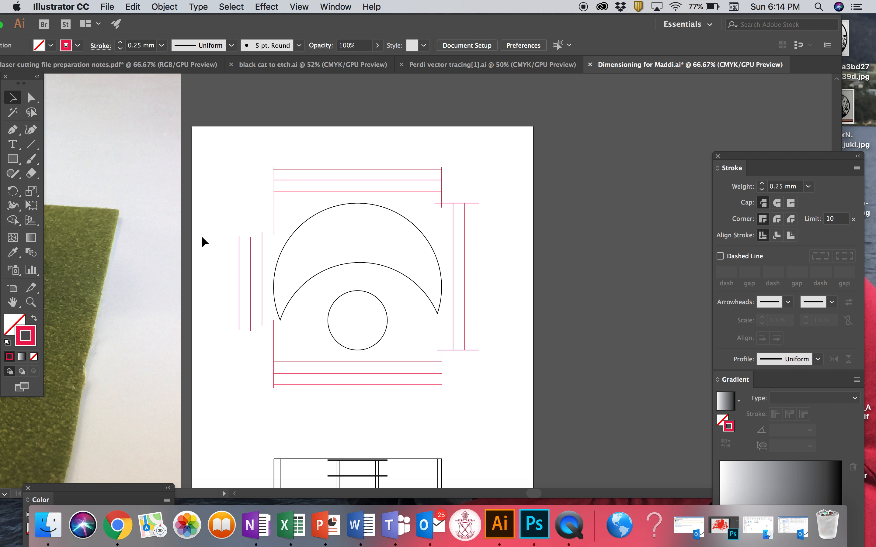
- Reflect a copy of the capped right projection set across the vertical axis onto the left
left_click(251, 265)
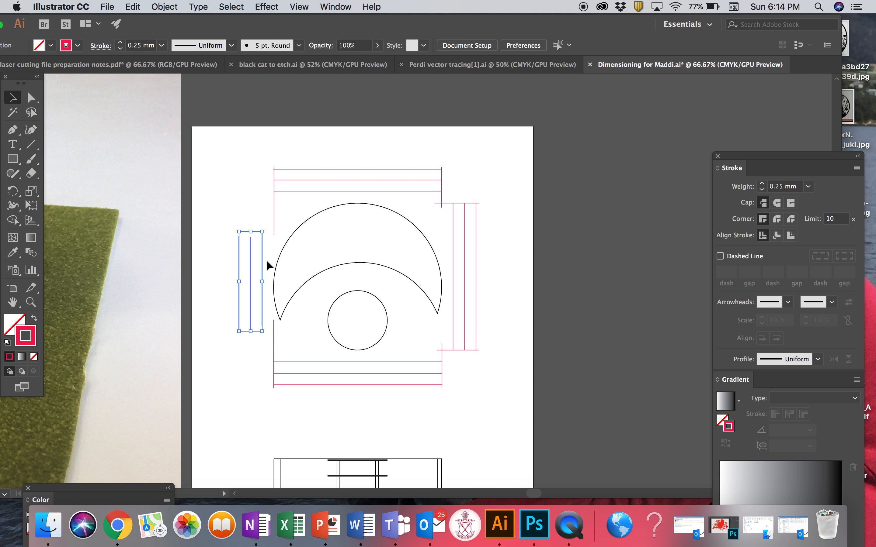
left_click(452, 240)
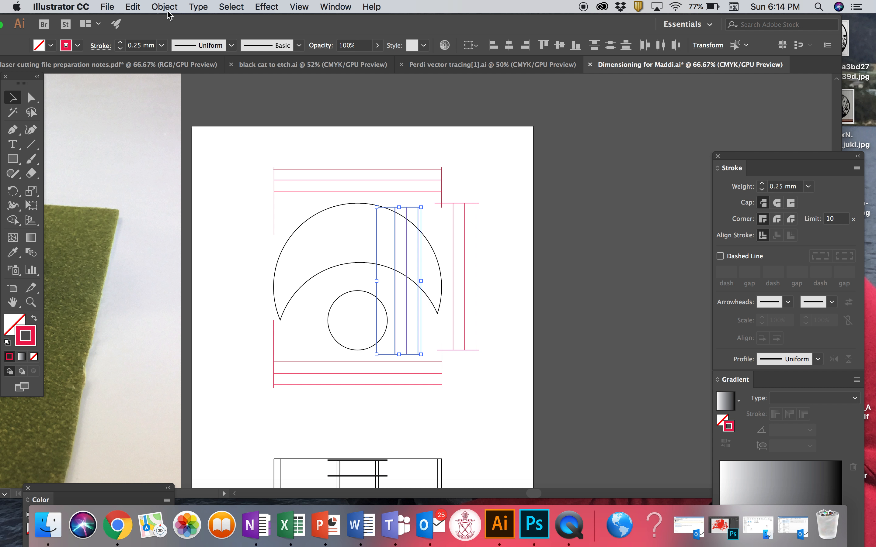
left_click(164, 6)
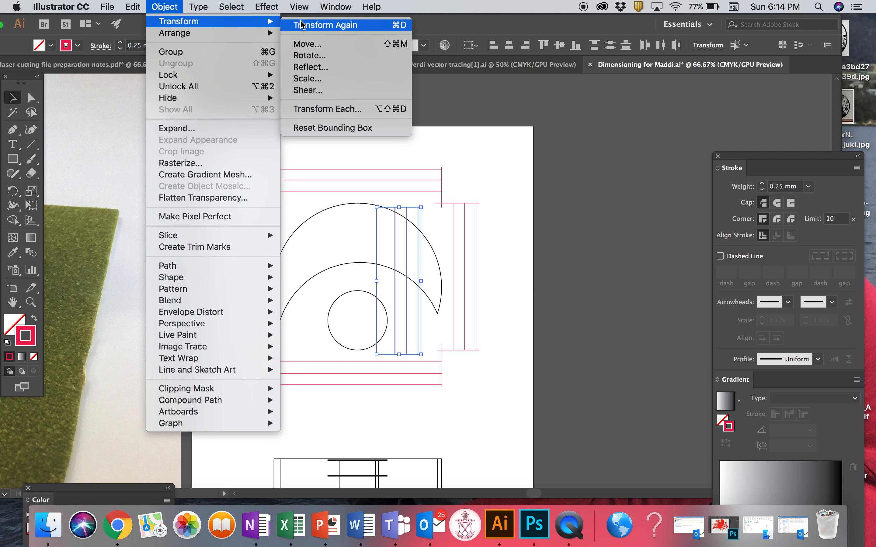
left_click(311, 67)
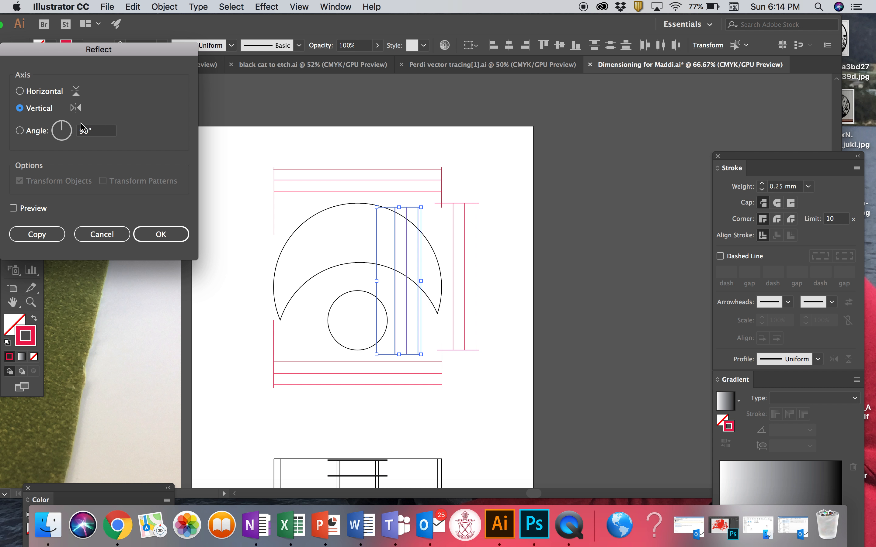
left_click(160, 234)
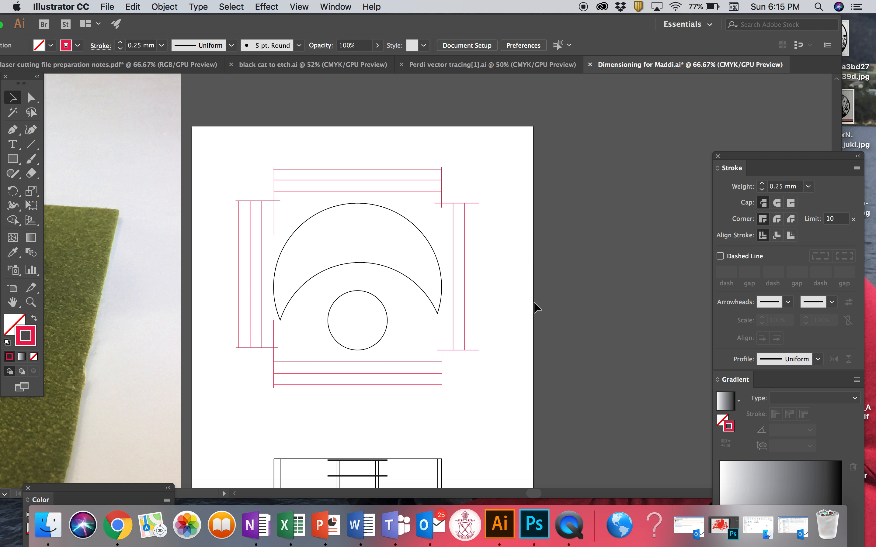
mouse_move(241, 220)
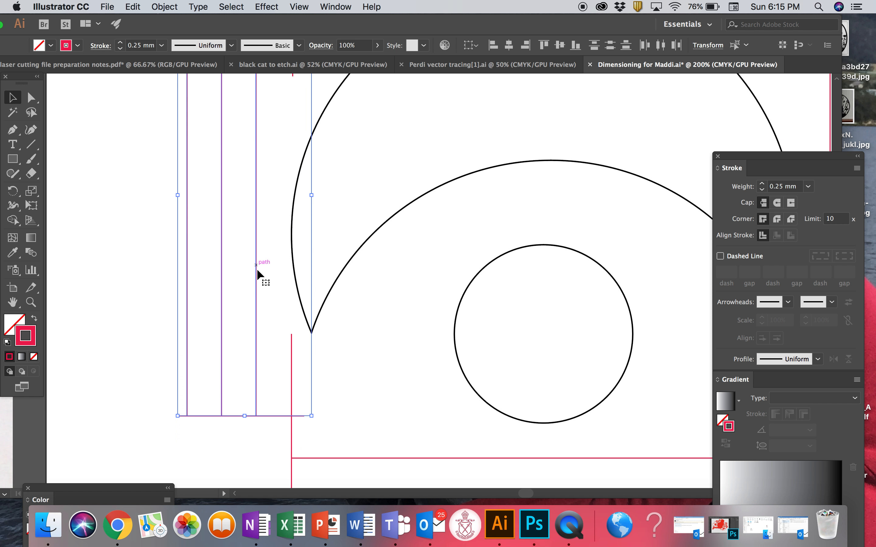
- Tidy the bottom-left corner where the left and bottom end lines overlap
scroll("down", 3)
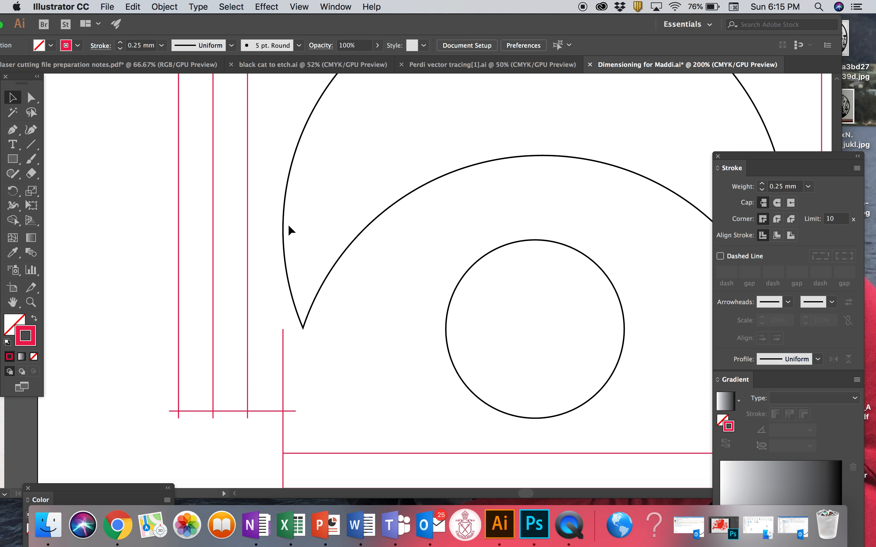
left_click(282, 240)
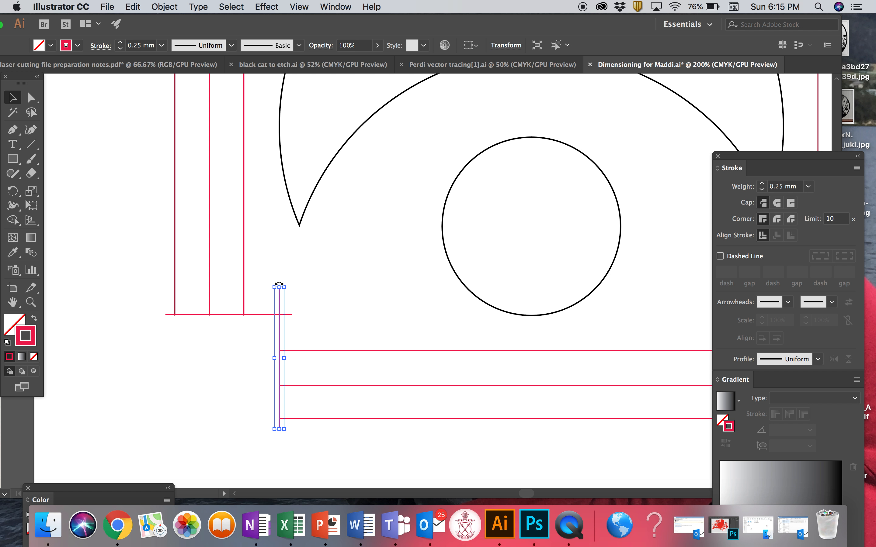
left_click(305, 318)
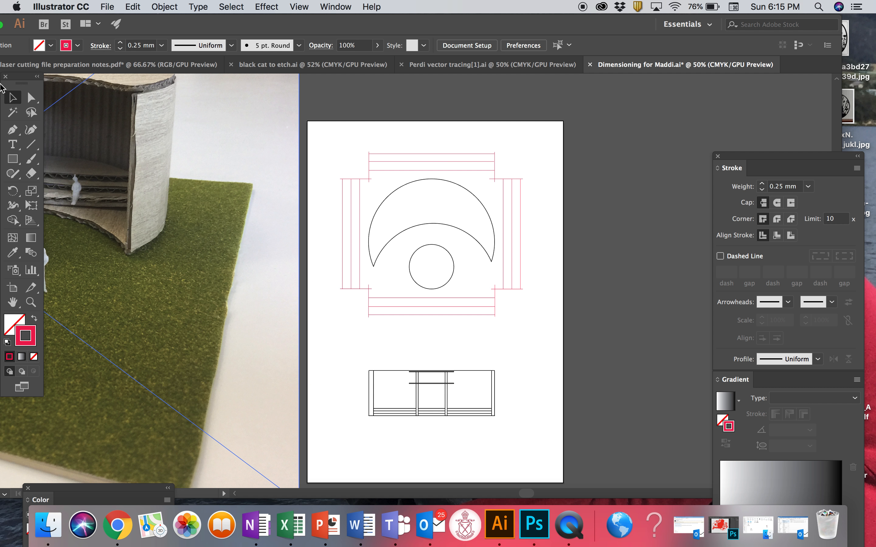
- Add the 'FRONT ELEVATION' text label beneath the elevation drawing
left_click(12, 144)
type("FLOOR PLAN")
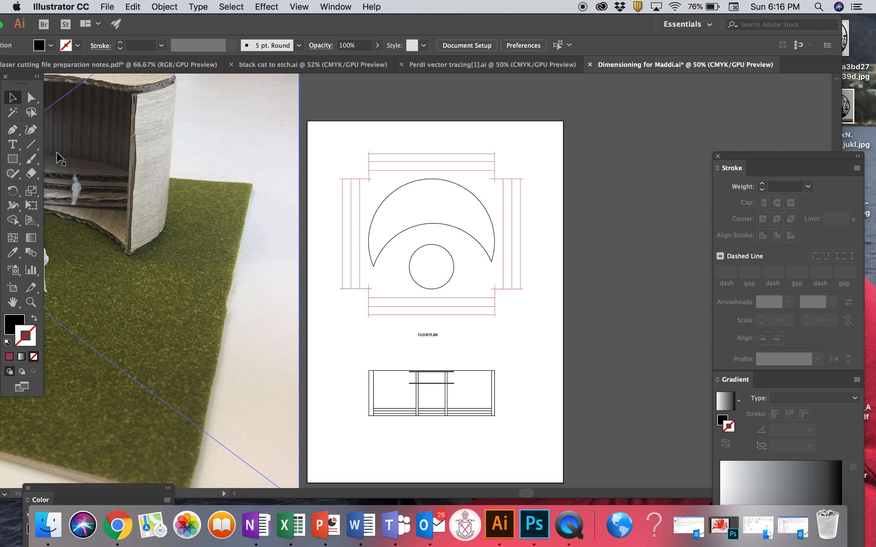
left_click(13, 144)
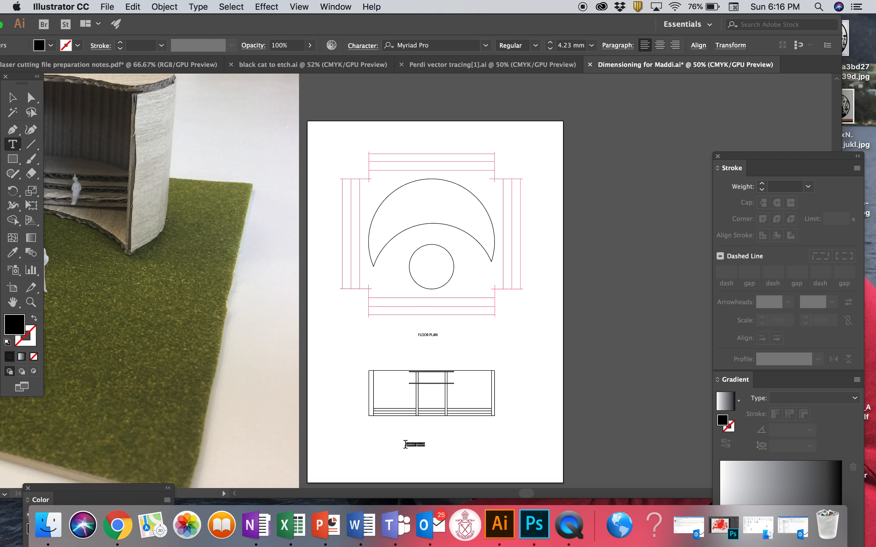
type("FRONT ELEVATION")
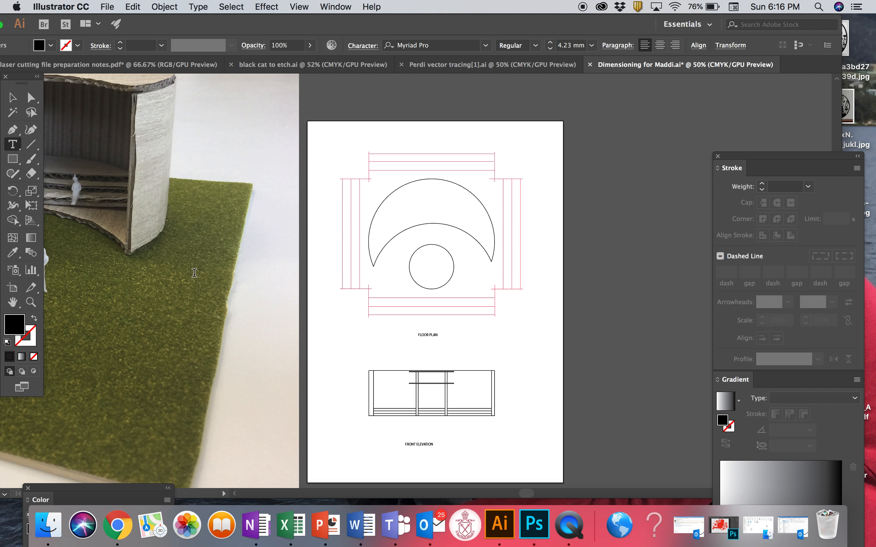
left_click(13, 98)
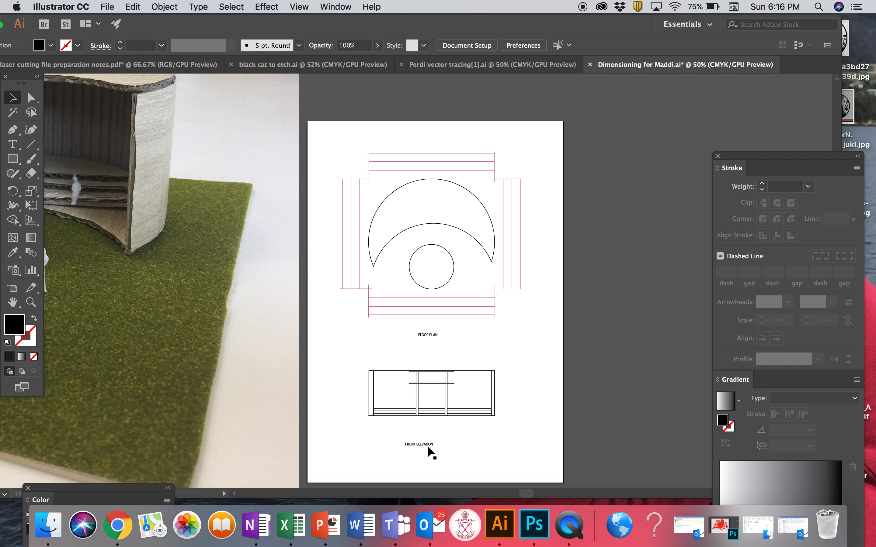
- Centre the FRONT ELEVATION label under the elevation with the Selection tool
left_click(428, 445)
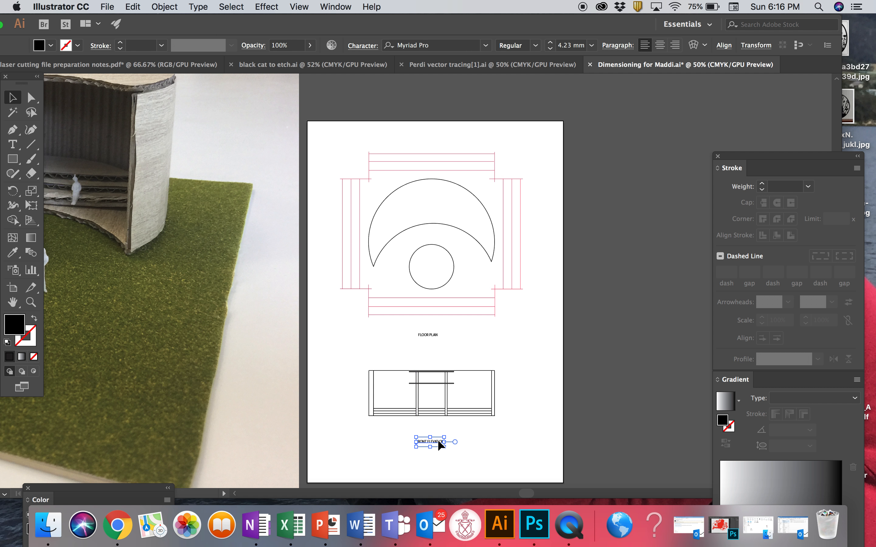
left_click(351, 484)
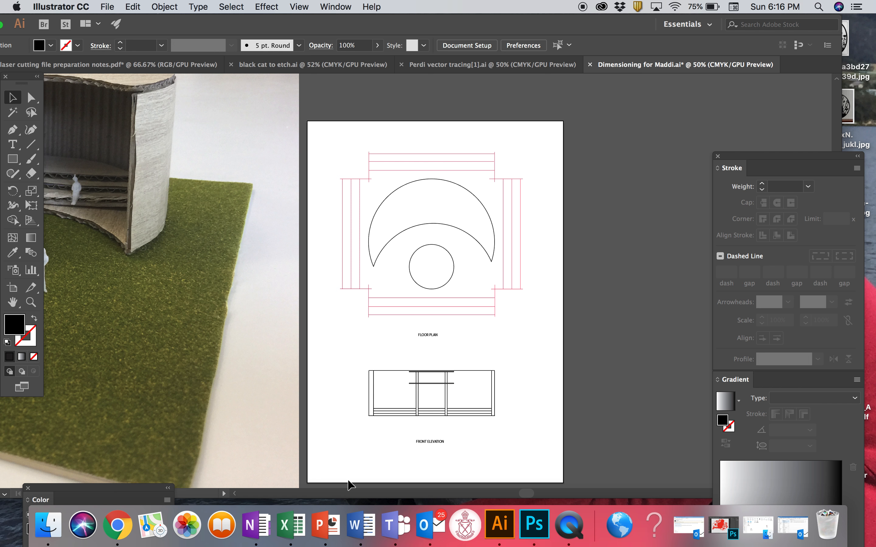
mouse_move(391, 314)
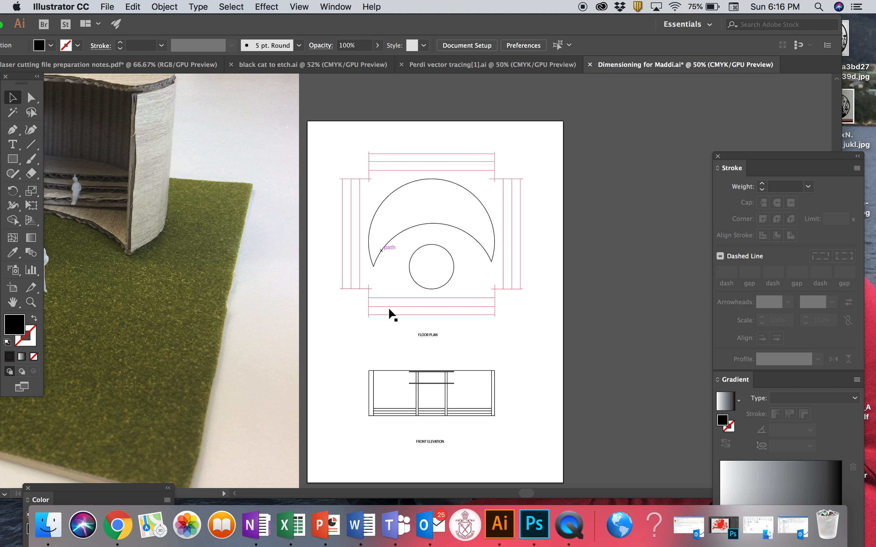